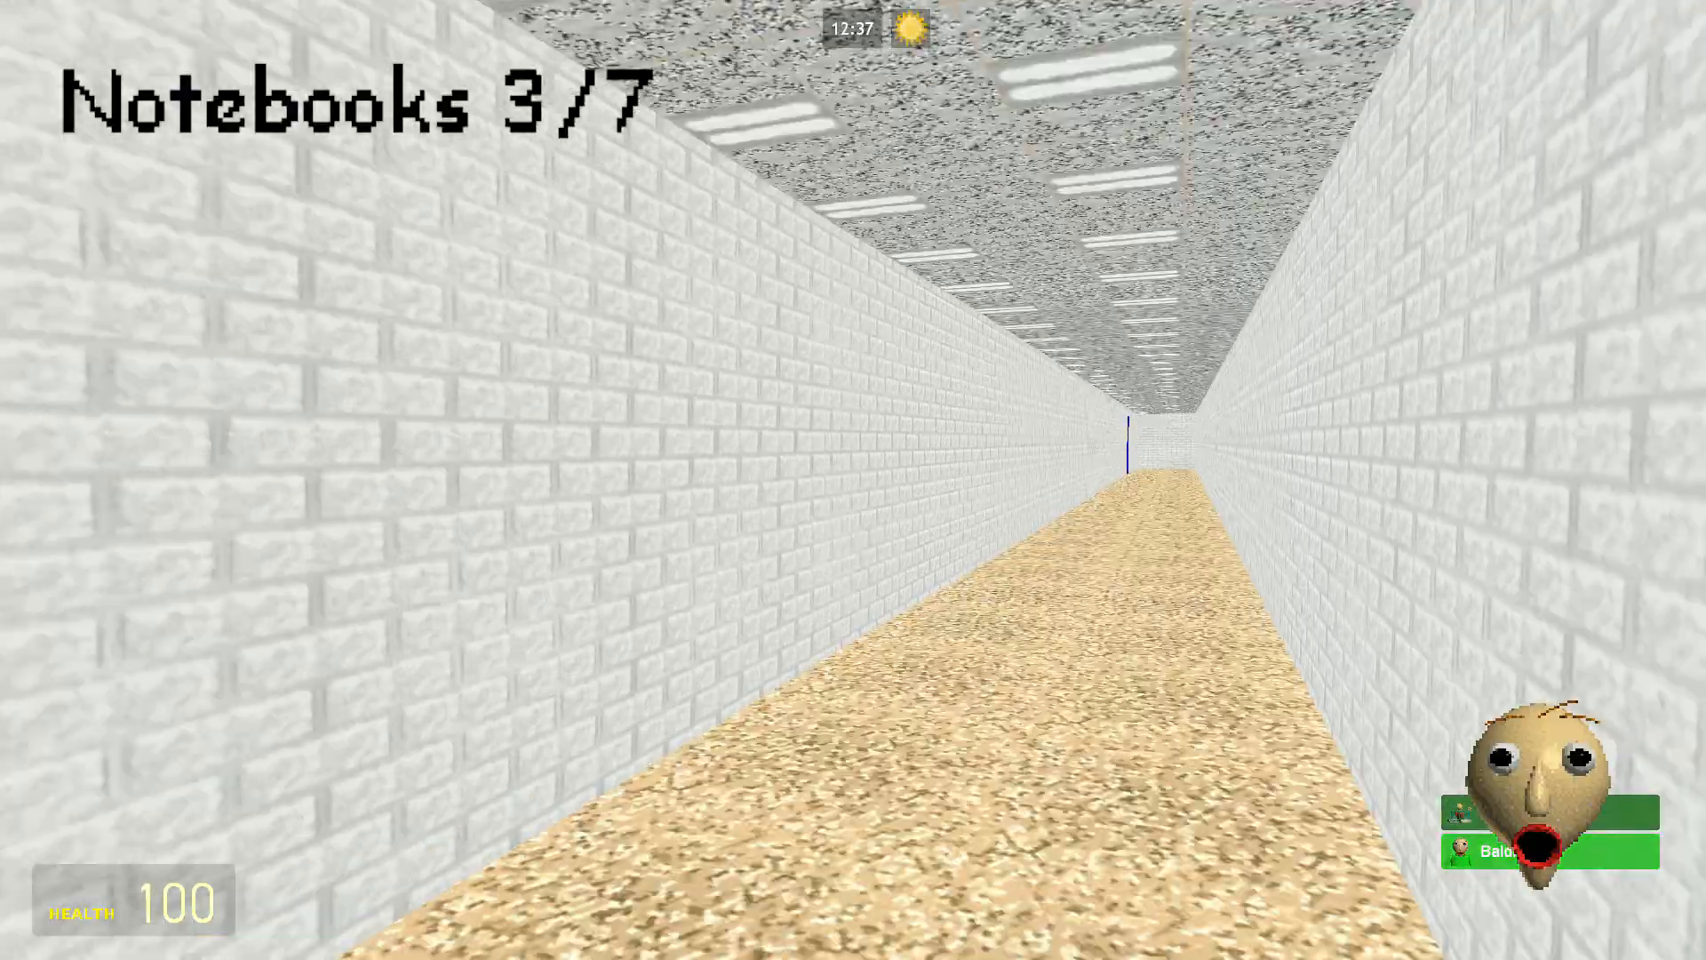
Walk down the hallway to the classroom and grab the yellow notebook from the desk
key("w")
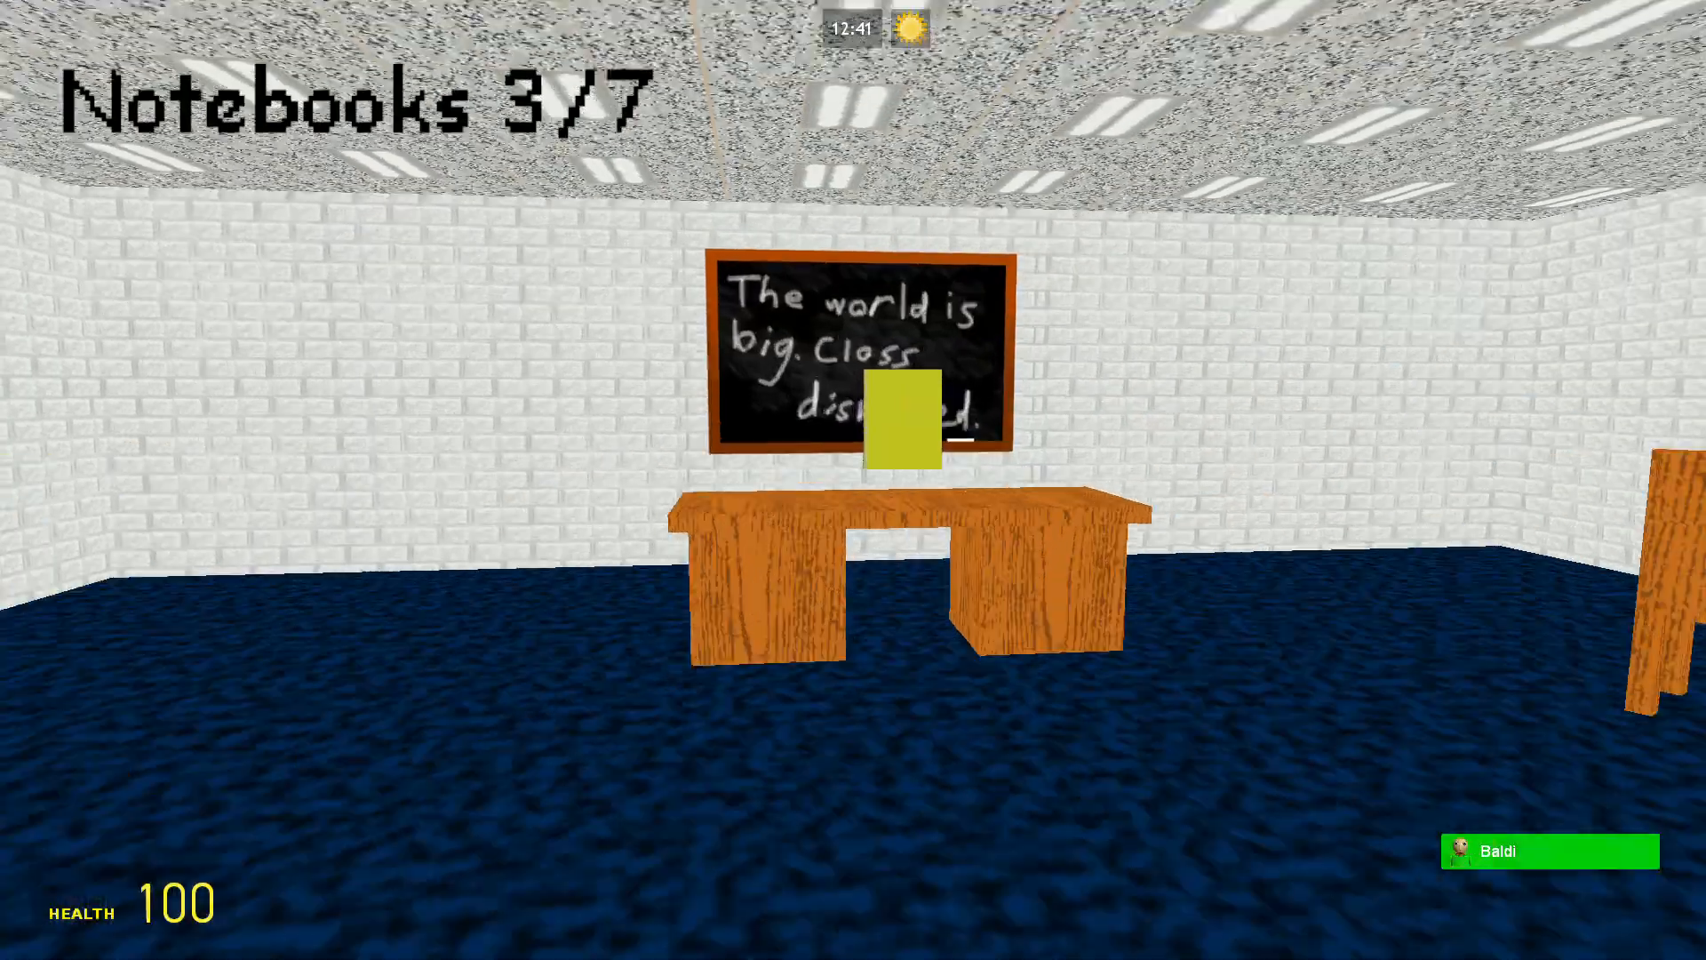
left_click(901, 425)
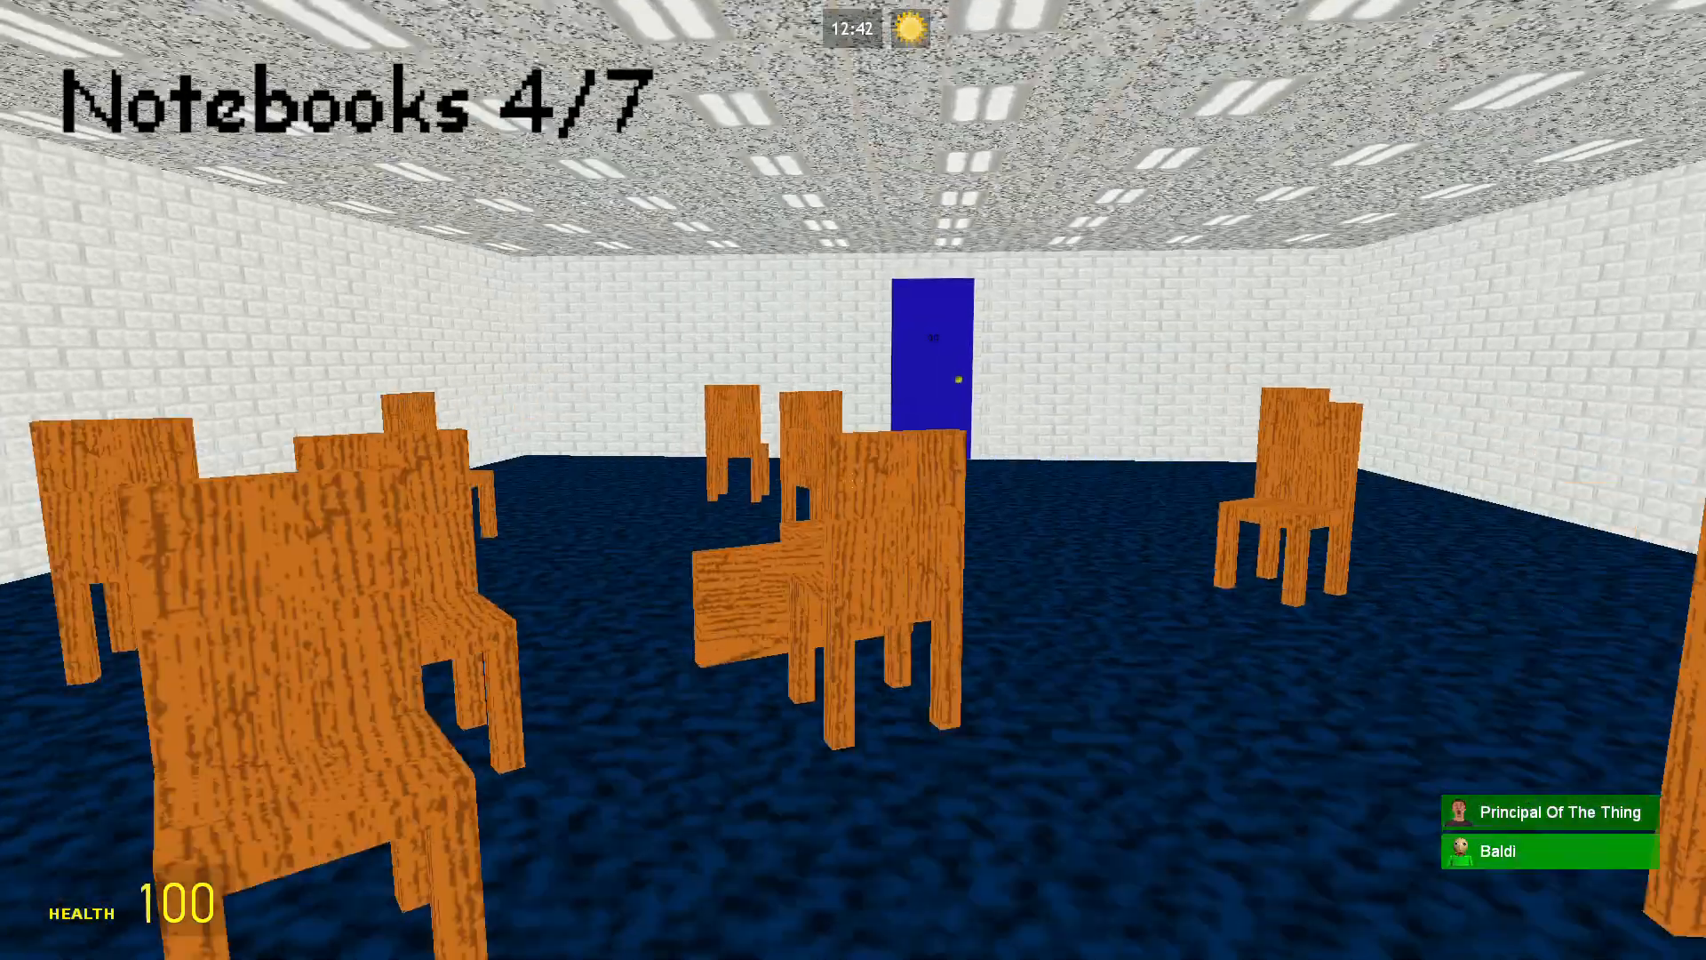